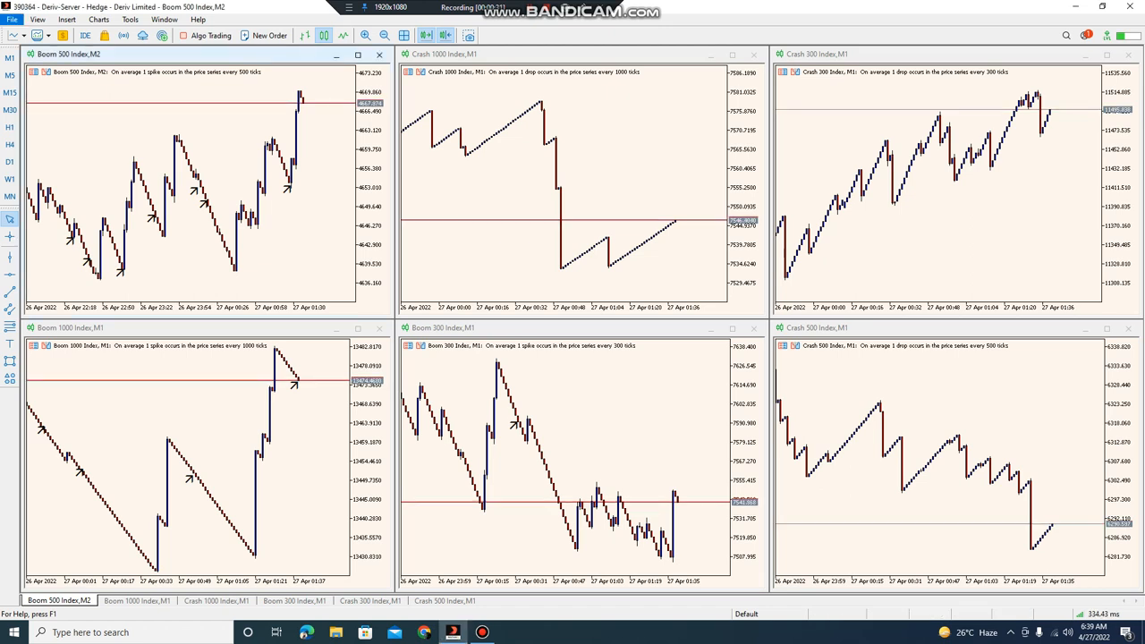
# Show the Strategy Tester panel from the View menu.
pyautogui.click(38, 18)
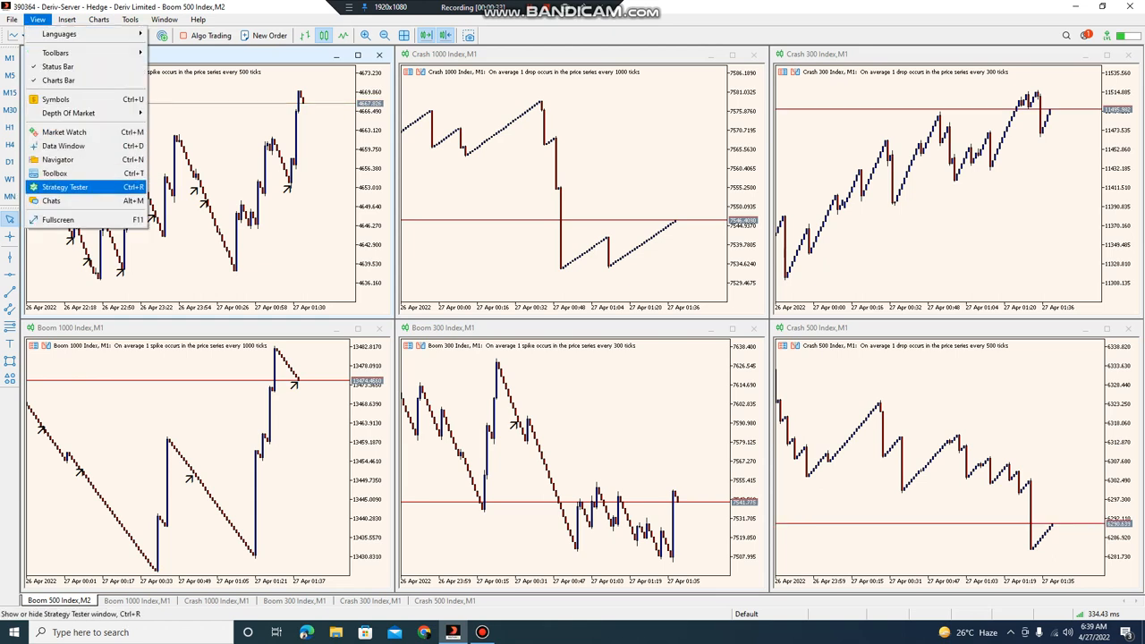
pyautogui.click(65, 188)
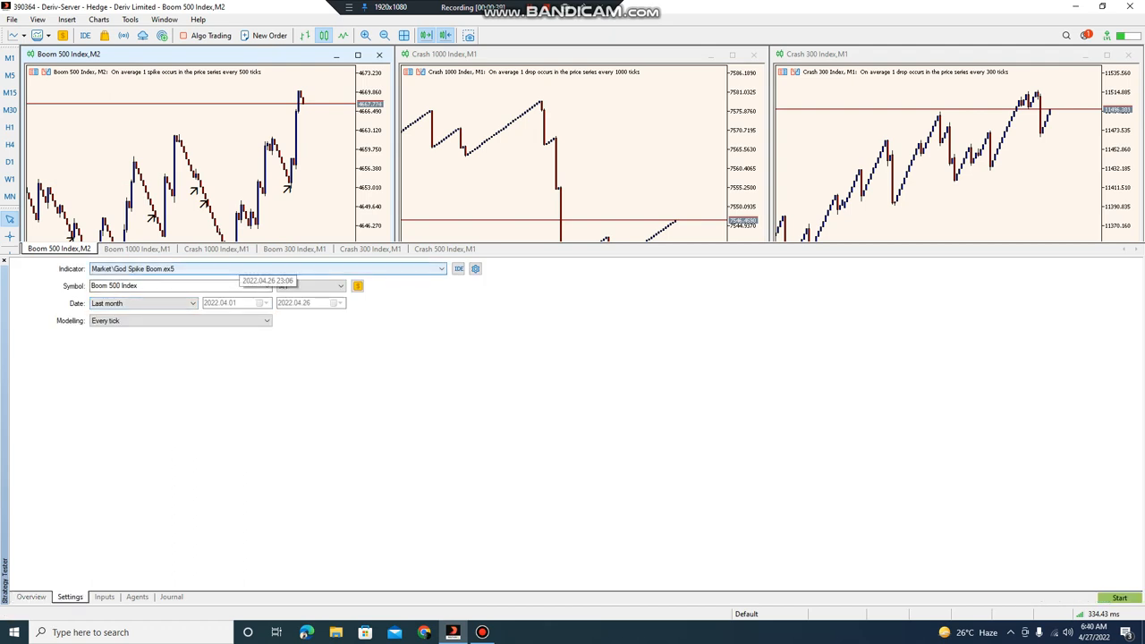
# Start the visual backtest of Market God Spike Boom on Boom 500 Index.
pyautogui.click(312, 286)
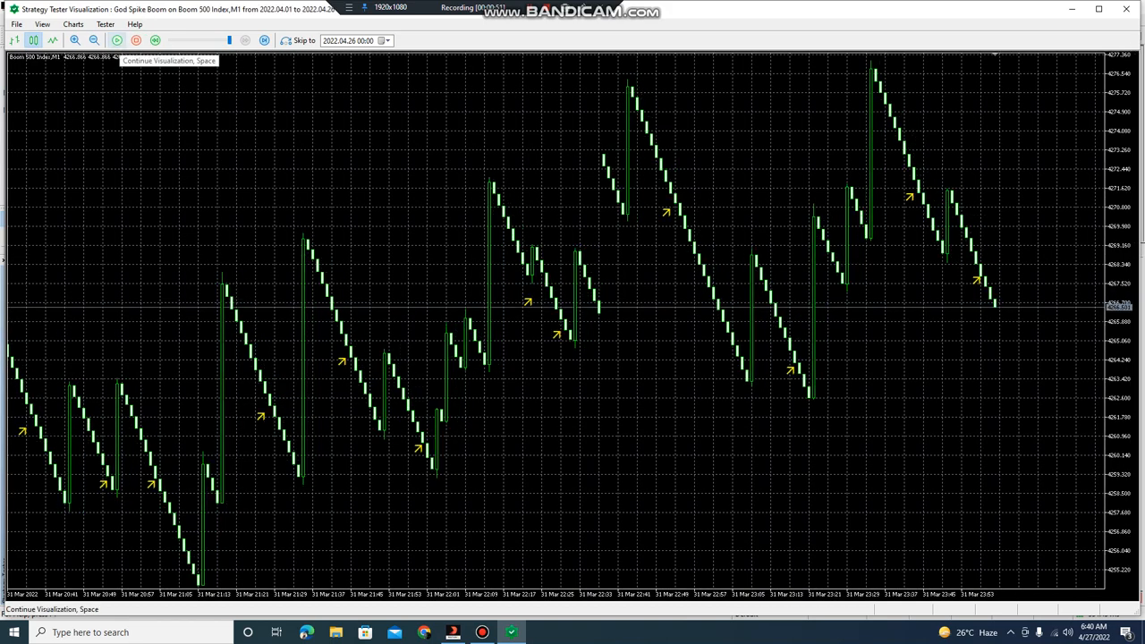
pyautogui.click(71, 25)
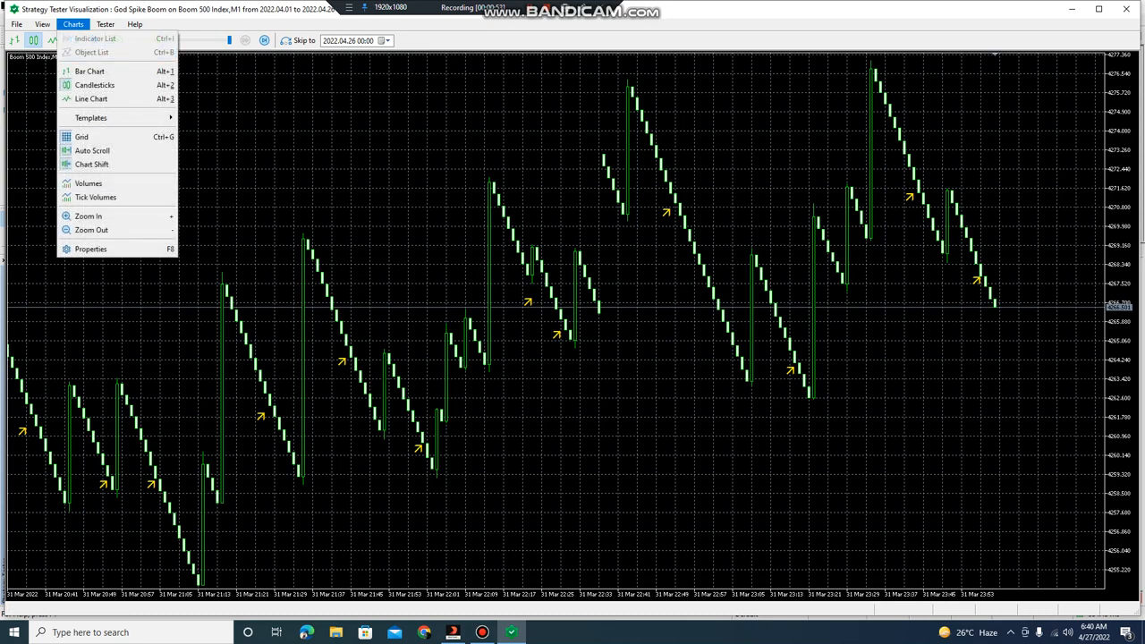
# Set chart colours: DarkGray background, no grid, Lime bull candles, Red bear candles and bar down.
pyautogui.click(89, 249)
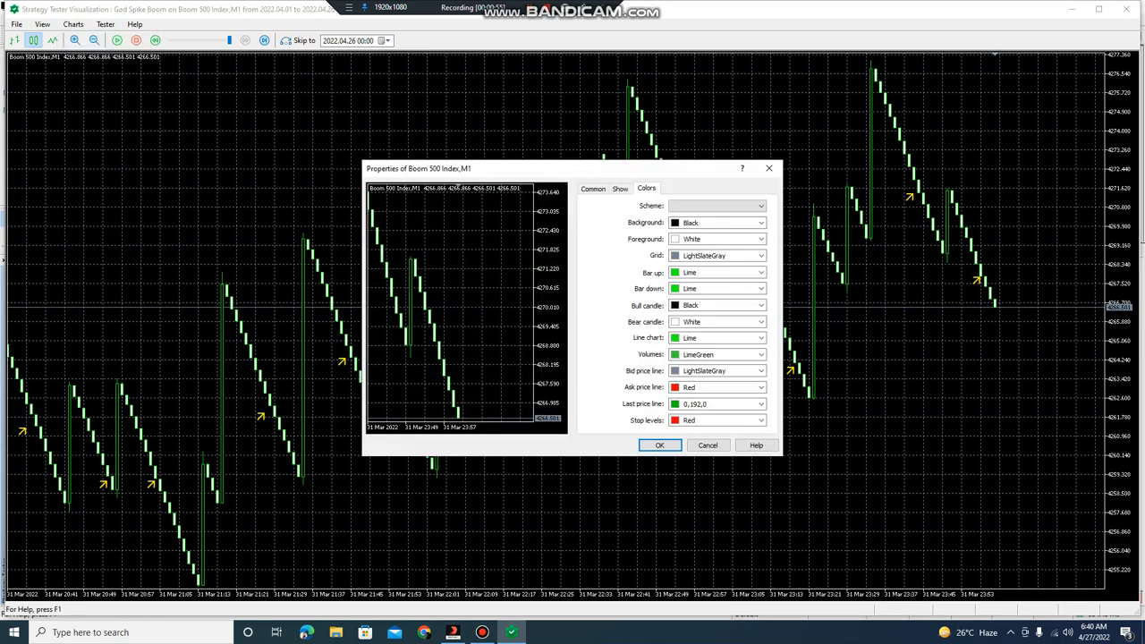
pyautogui.click(758, 240)
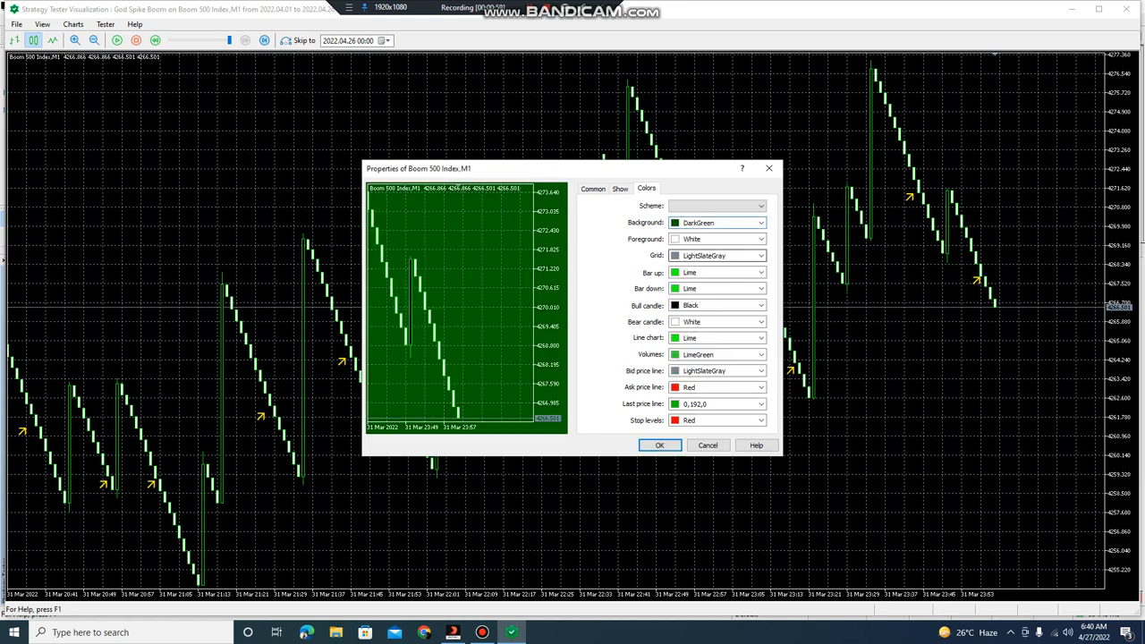
pyautogui.click(759, 240)
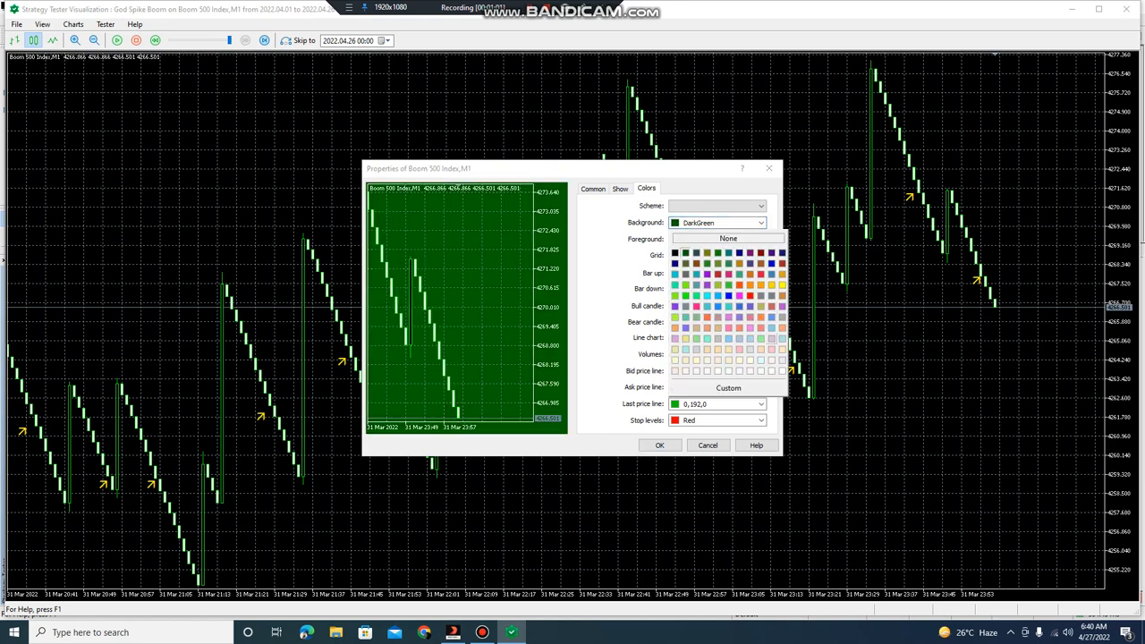
pyautogui.moveTo(783, 337)
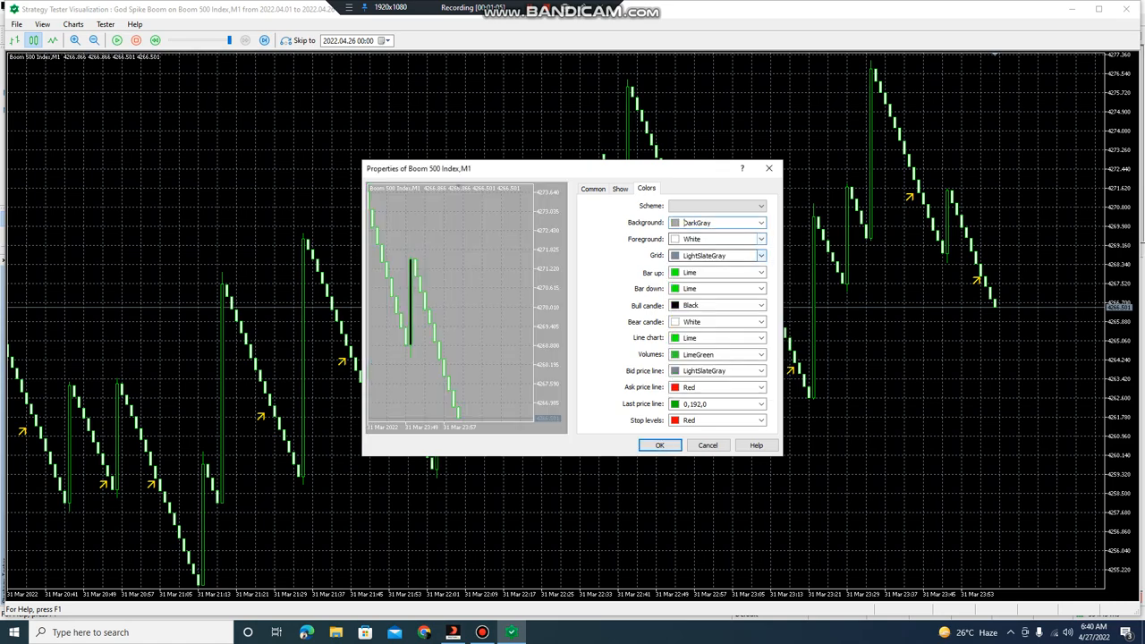
pyautogui.click(759, 254)
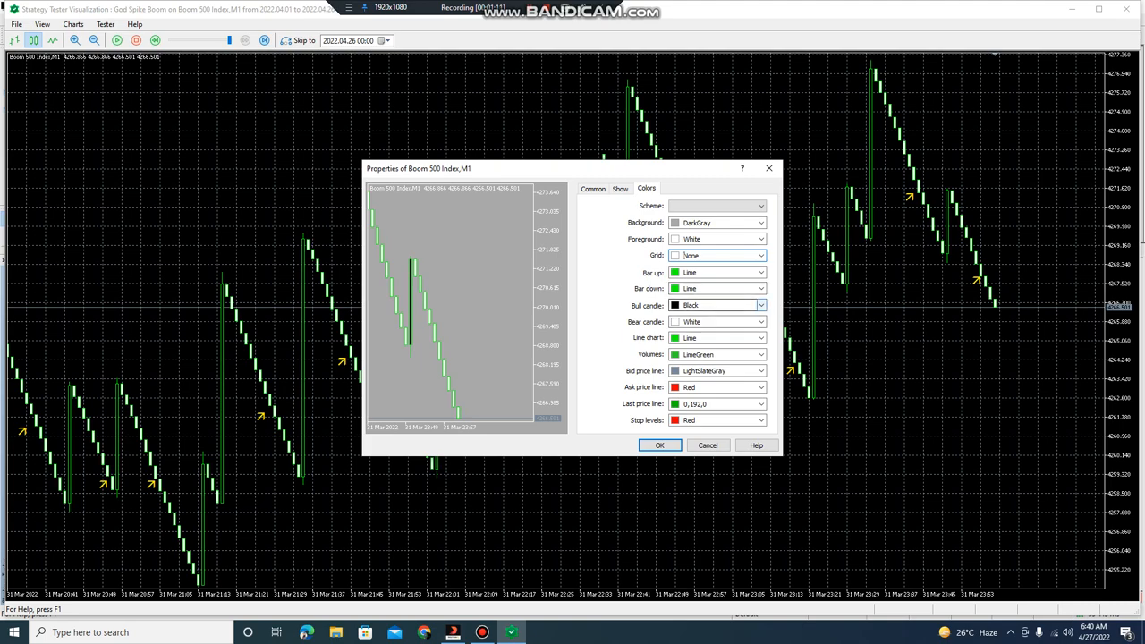
pyautogui.click(759, 322)
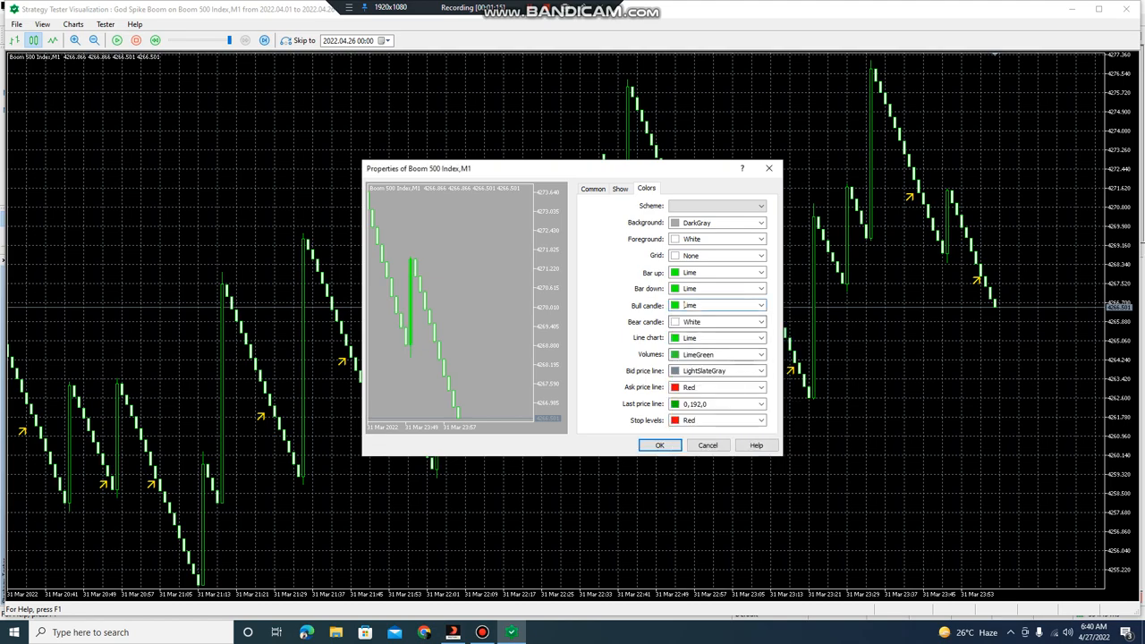
pyautogui.click(759, 336)
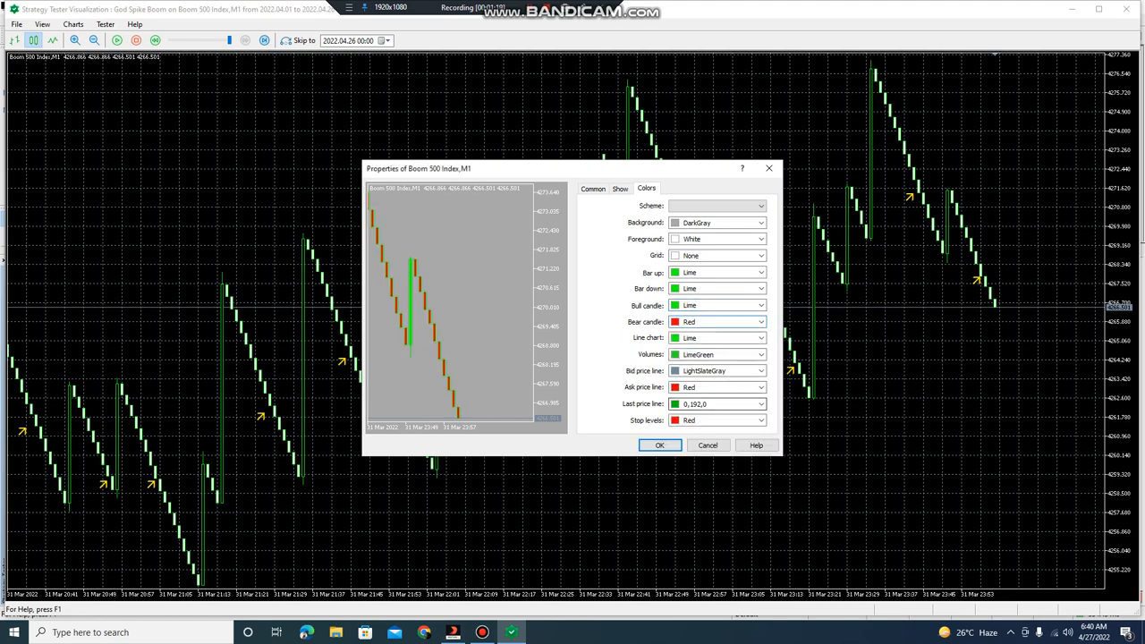
pyautogui.click(759, 304)
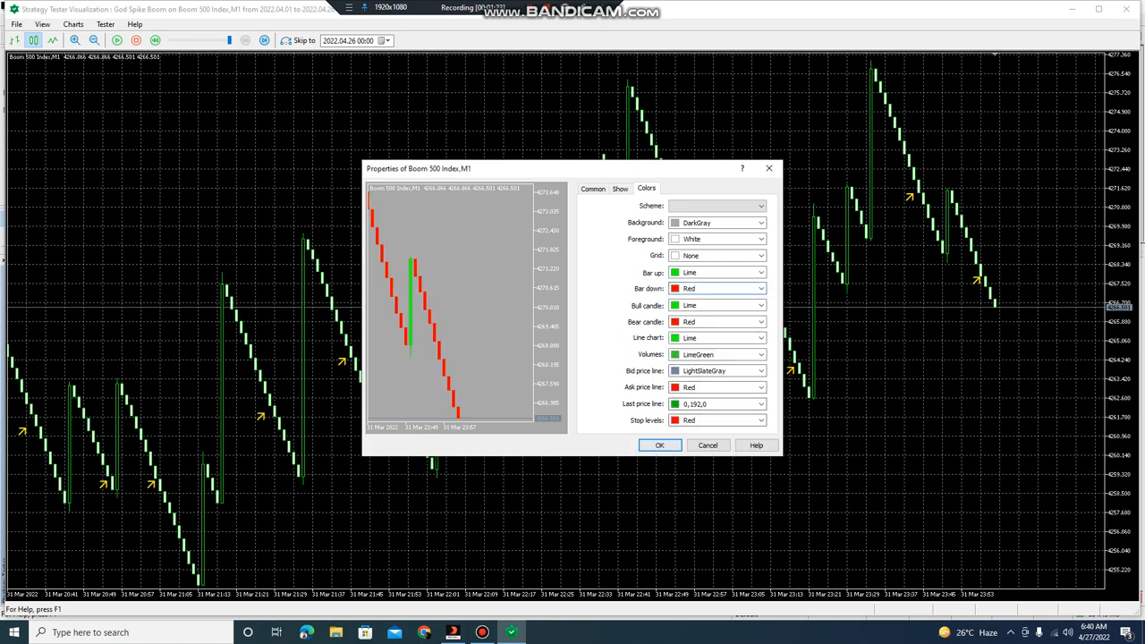
pyautogui.click(658, 444)
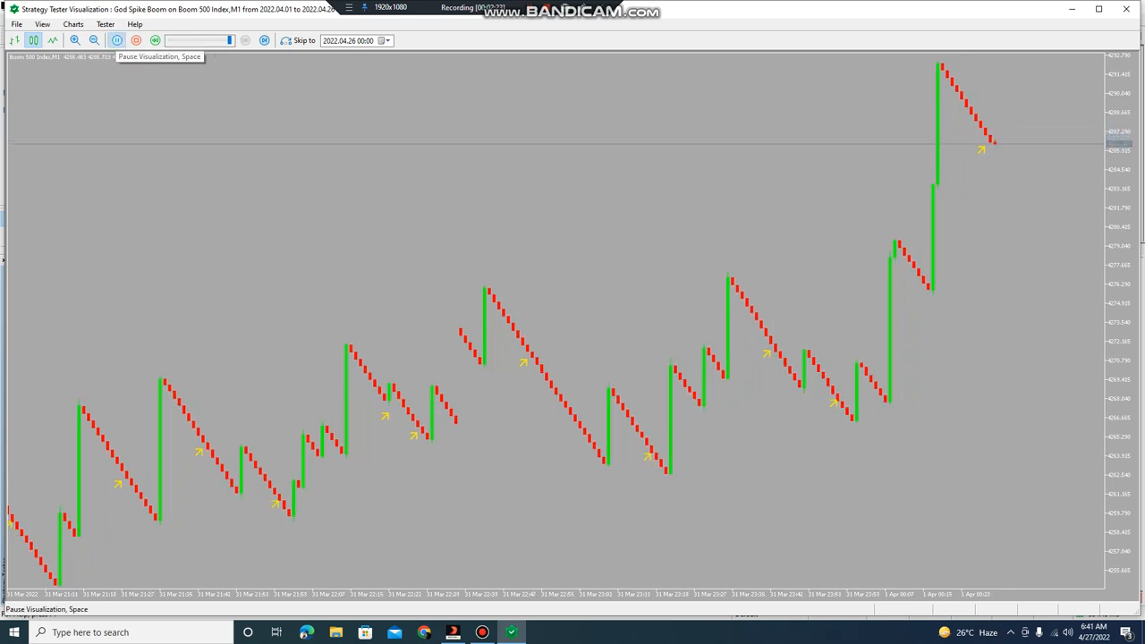
# Pause the visualization on the recolored chart with its golden spike arrows.
pyautogui.click(136, 39)
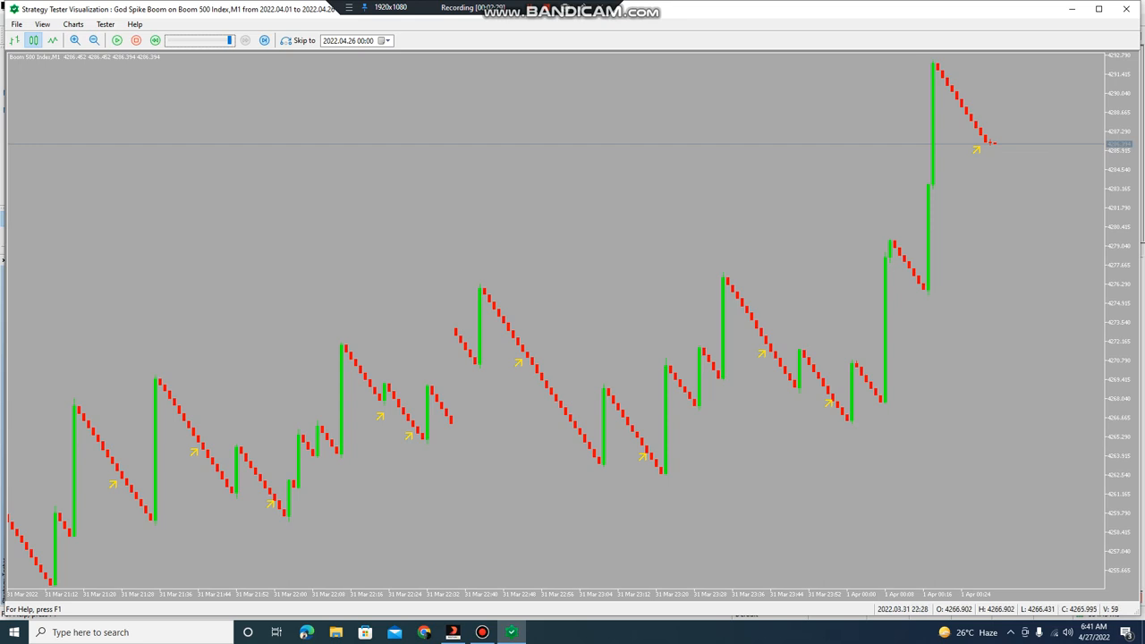
pyautogui.moveTo(118, 39)
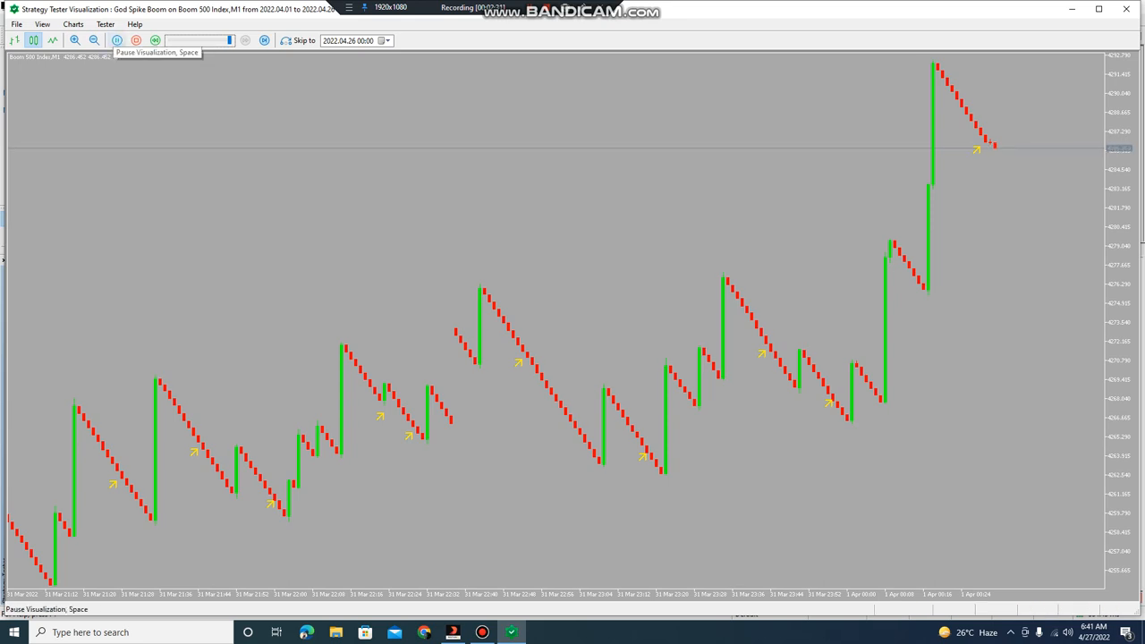